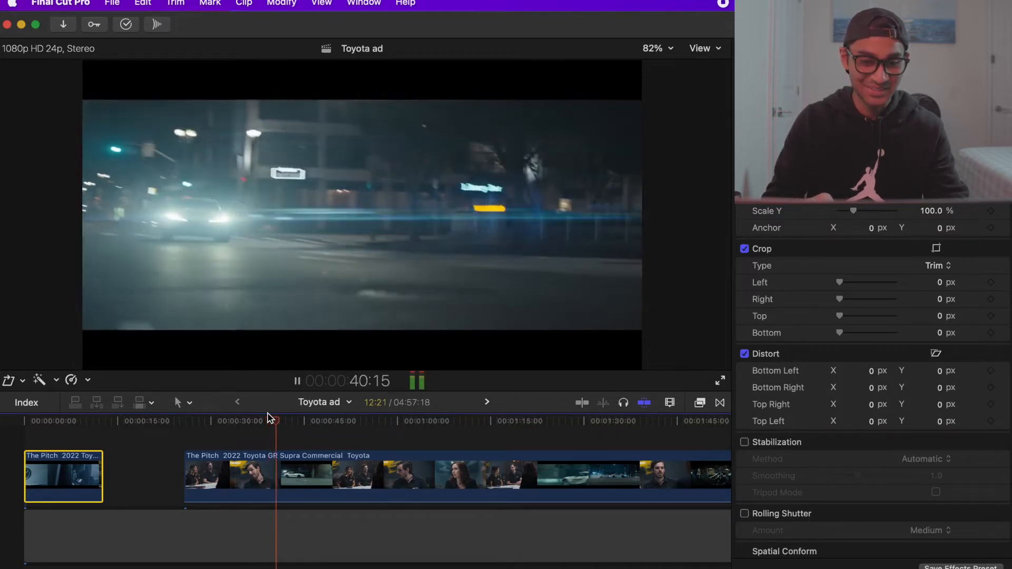
Select a clip in the Supra commercial timeline for blade cutting.
left_click(346, 420)
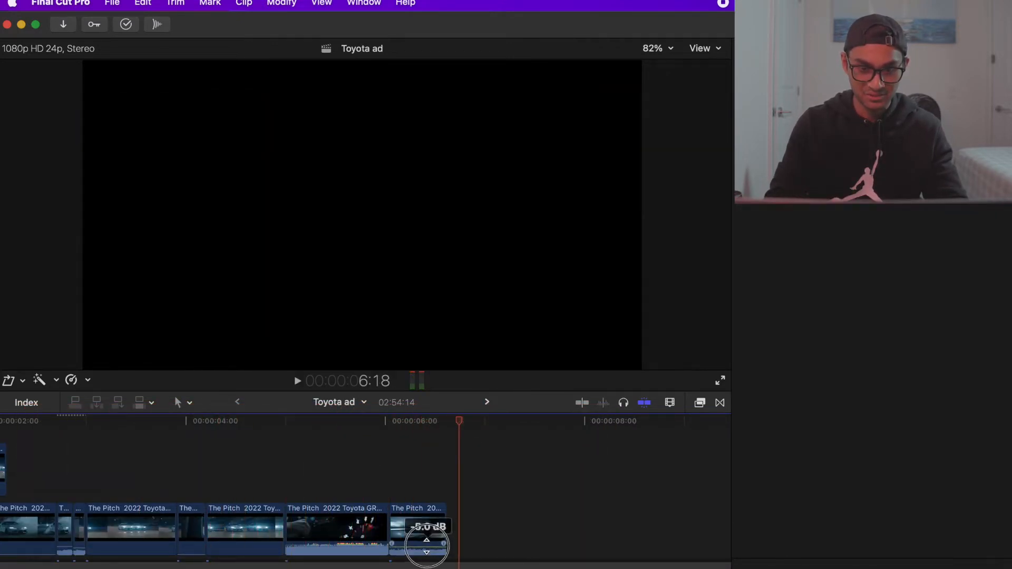
Open the retime menu on the driving clip to adjust its speed.
left_click(297, 381)
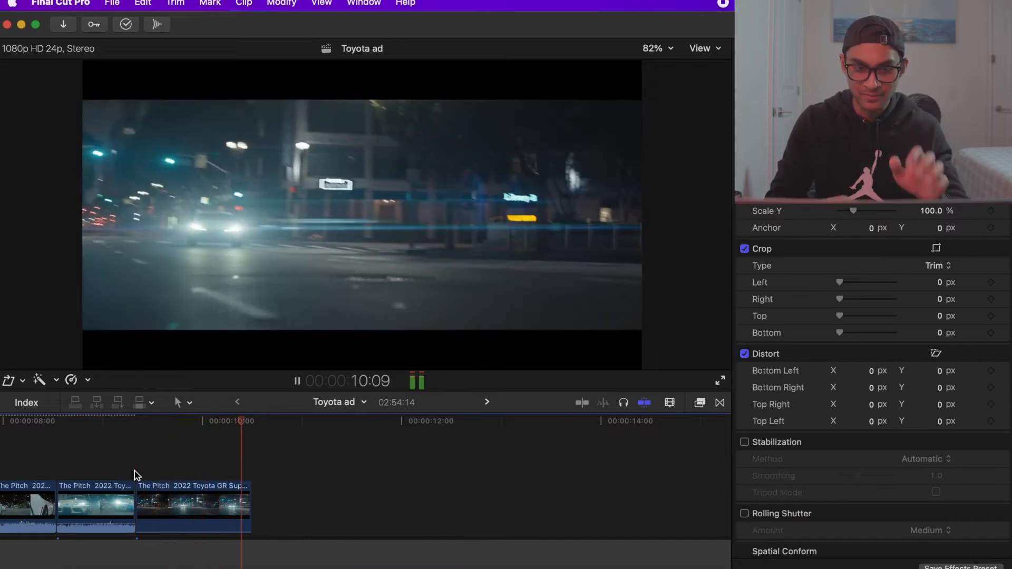
left_click(191, 507)
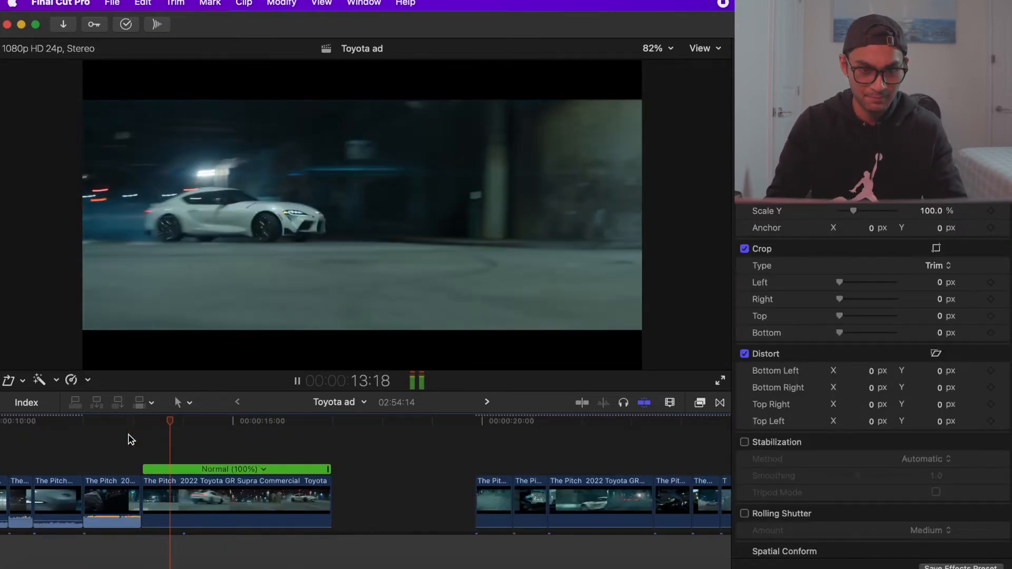
left_click(297, 381)
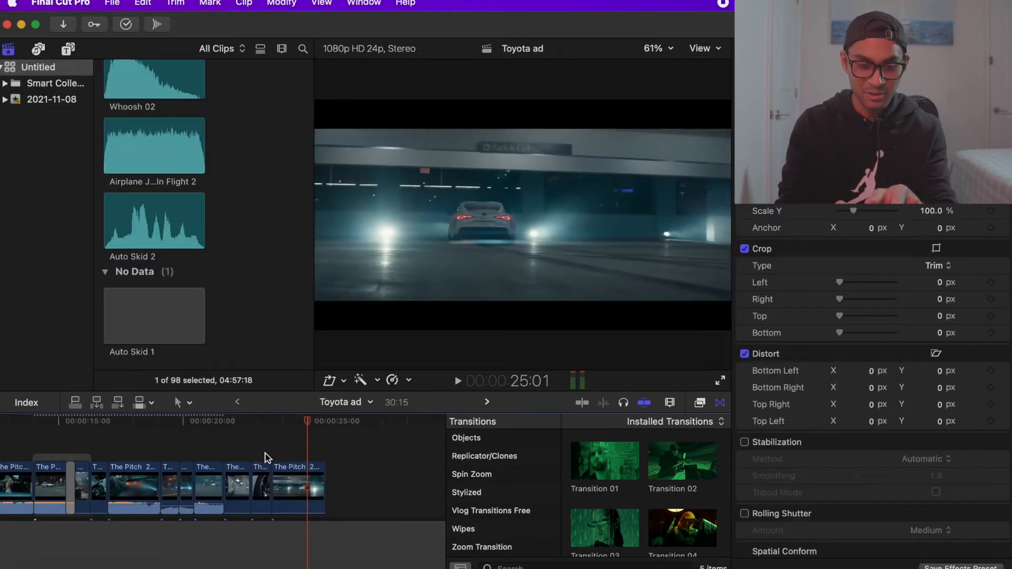
mouse_move(298, 452)
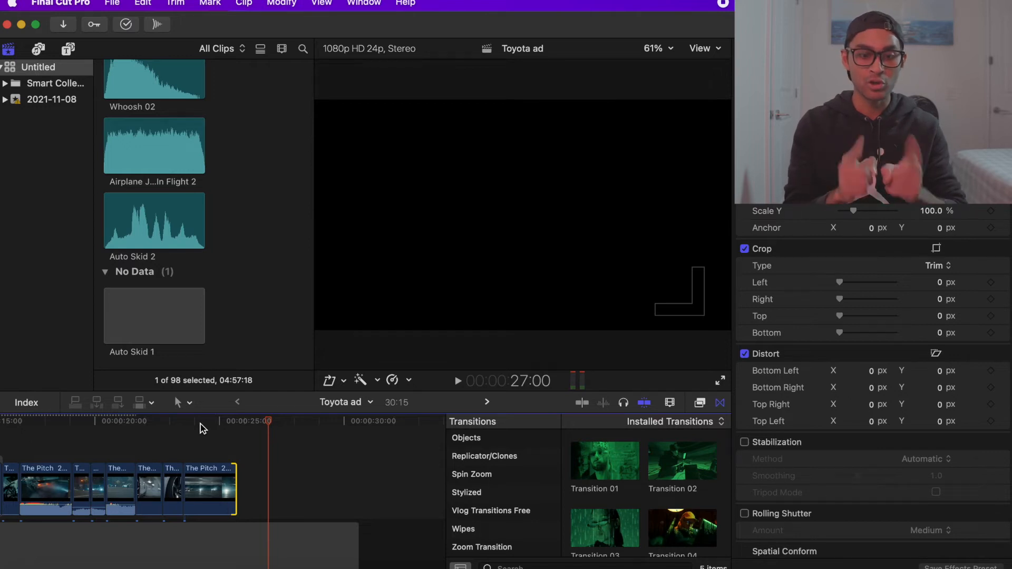
Select the final clip to trim the commercial's ending to about 27 seconds.
left_click(238, 420)
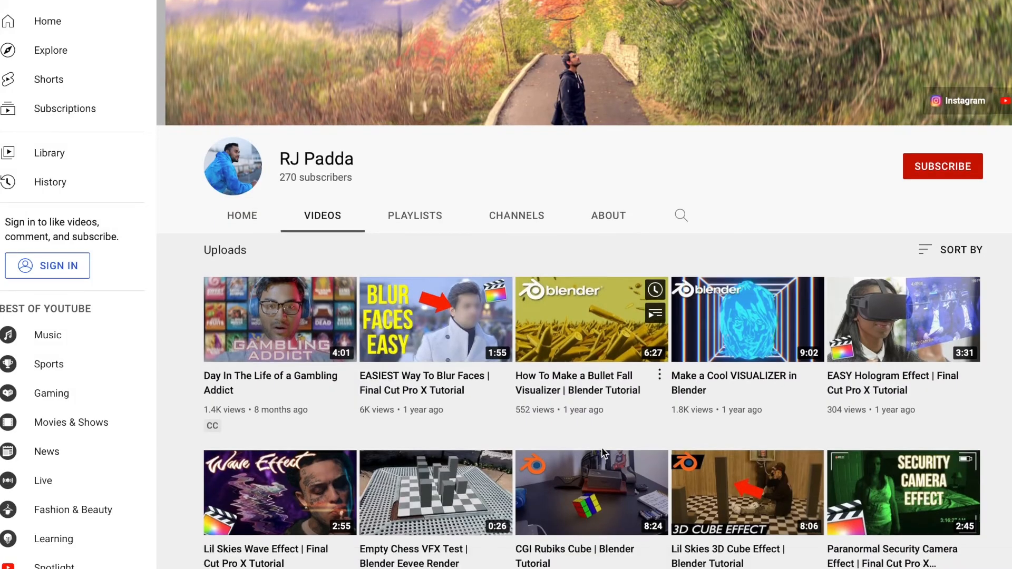
scroll("down", 3)
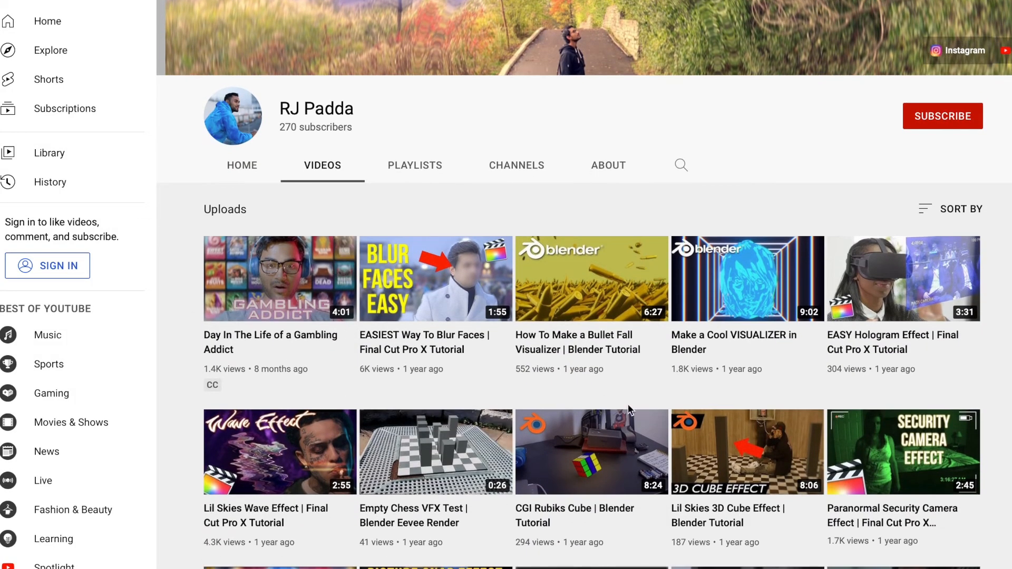
scroll("down", 3)
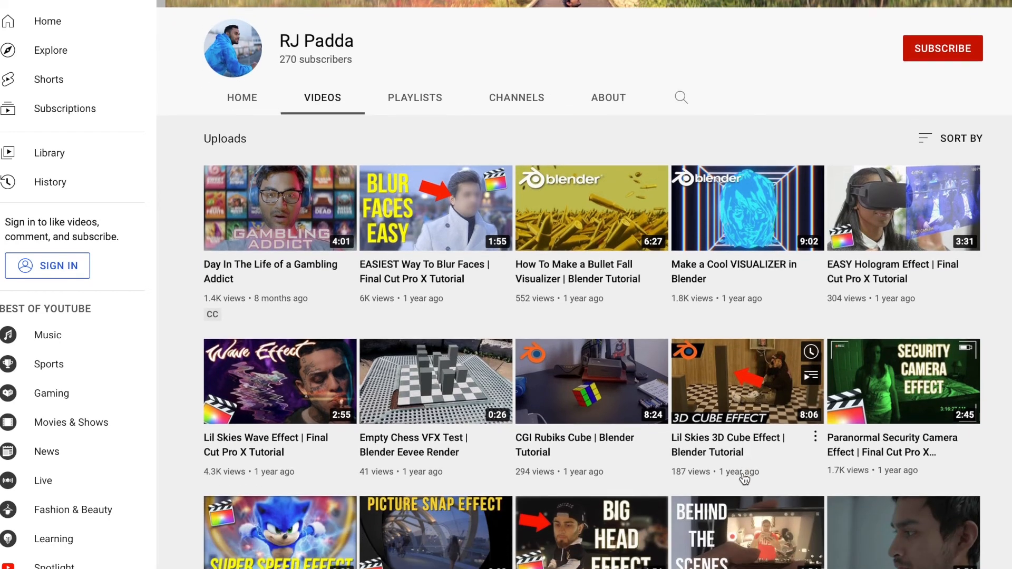
scroll("down", 3)
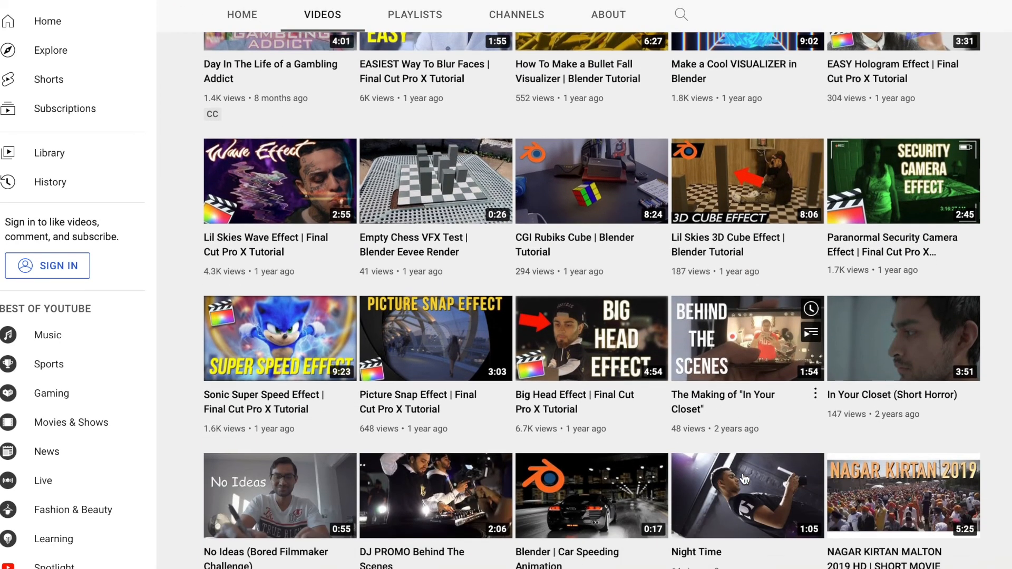
scroll("up", 3)
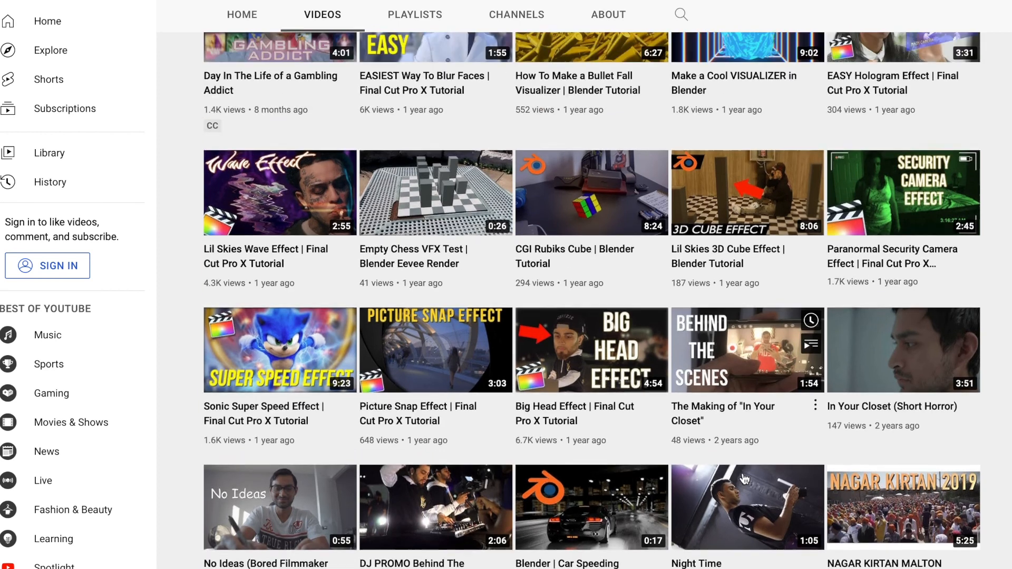